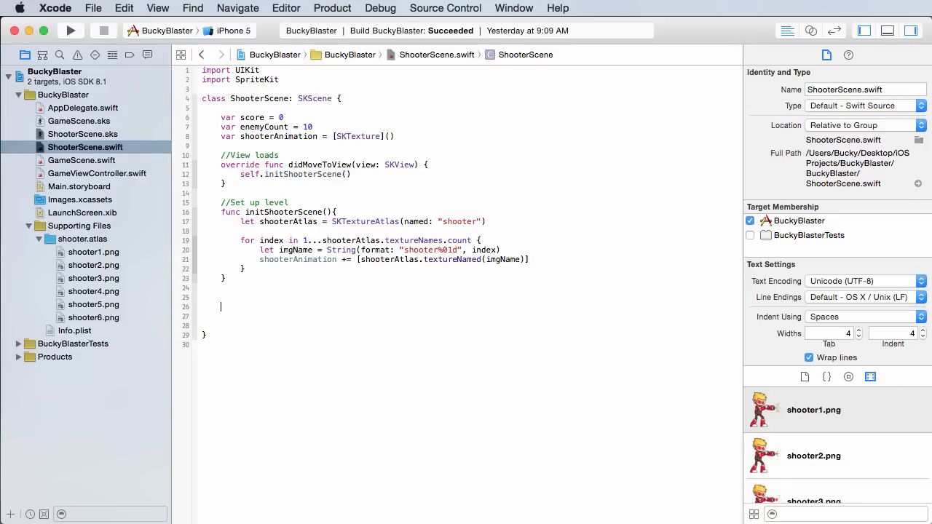
Add the '//Animate the shooter' comment below initShooterScene in ShooterScene.swift.
text(//Animate the s)
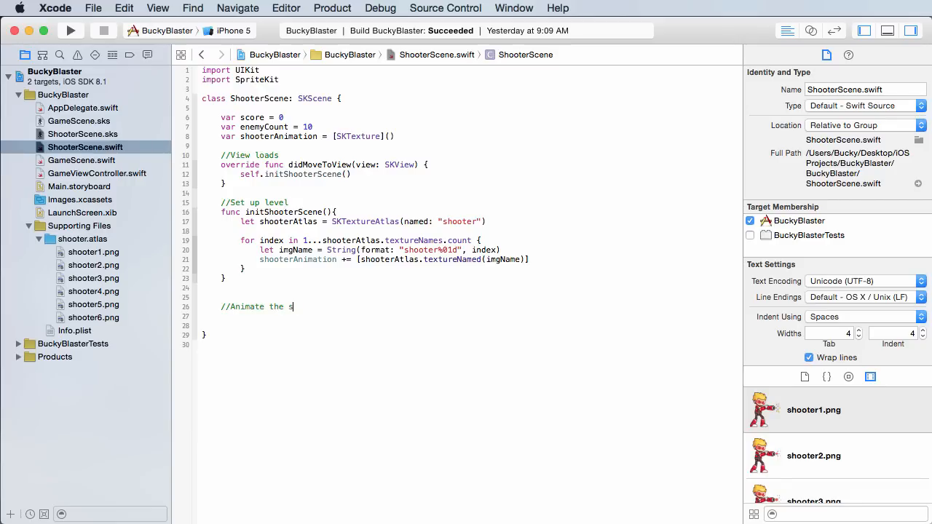
text(hooter)
text(override func touchesBegan(touches: NSSet, withEvent event: UIEvent) {)
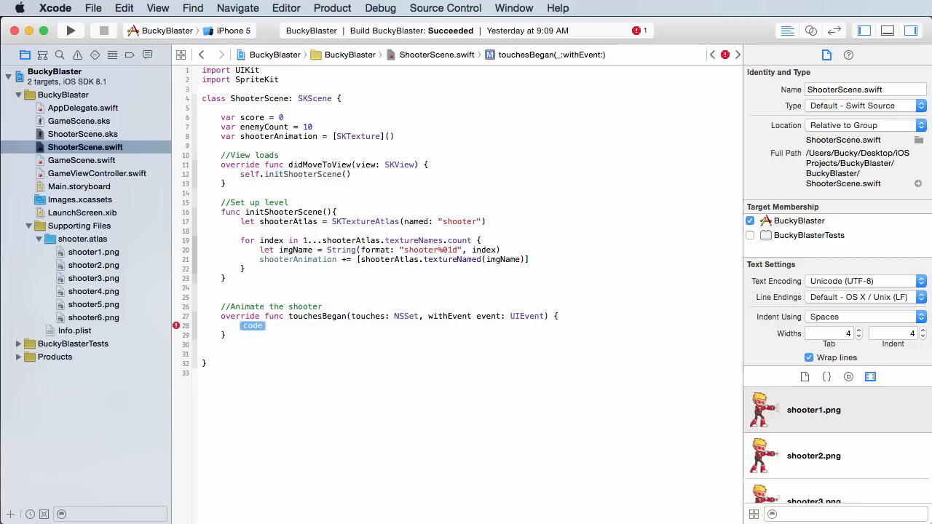
click(81, 134)
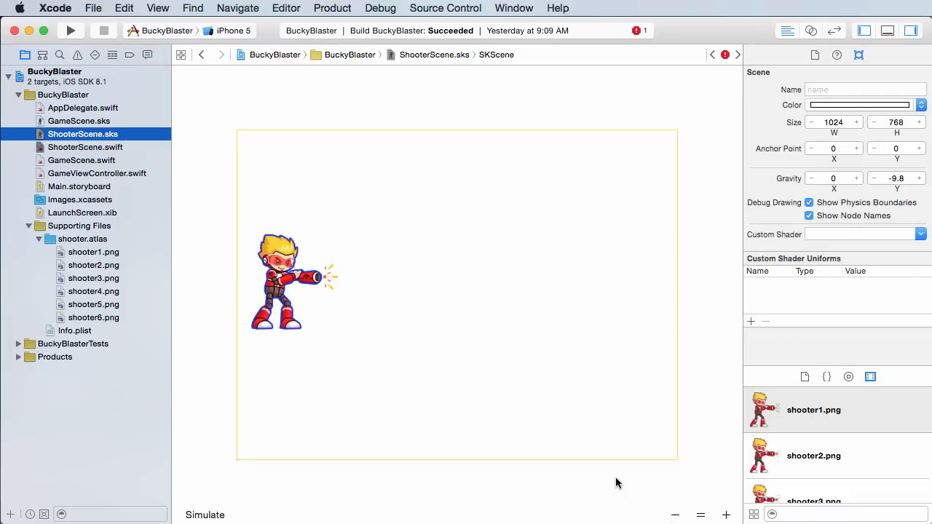
mouse_move(85, 147)
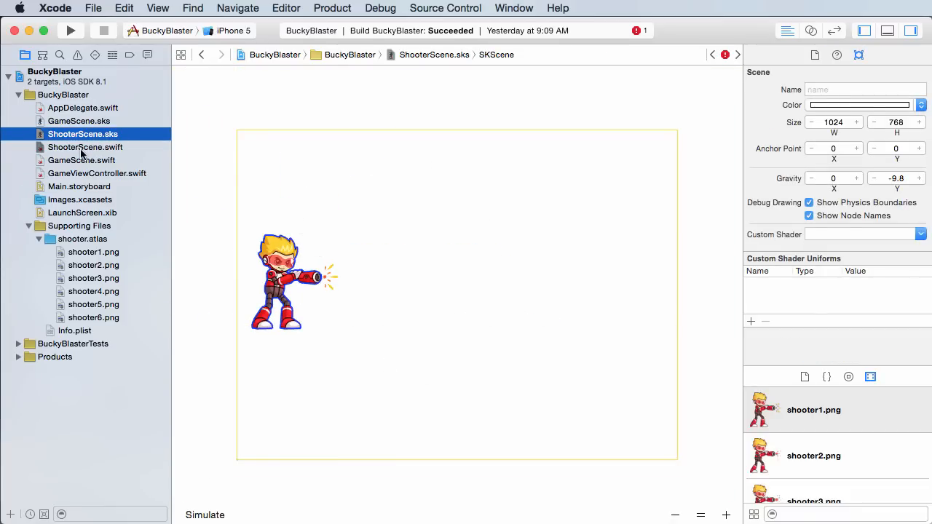
click(85, 146)
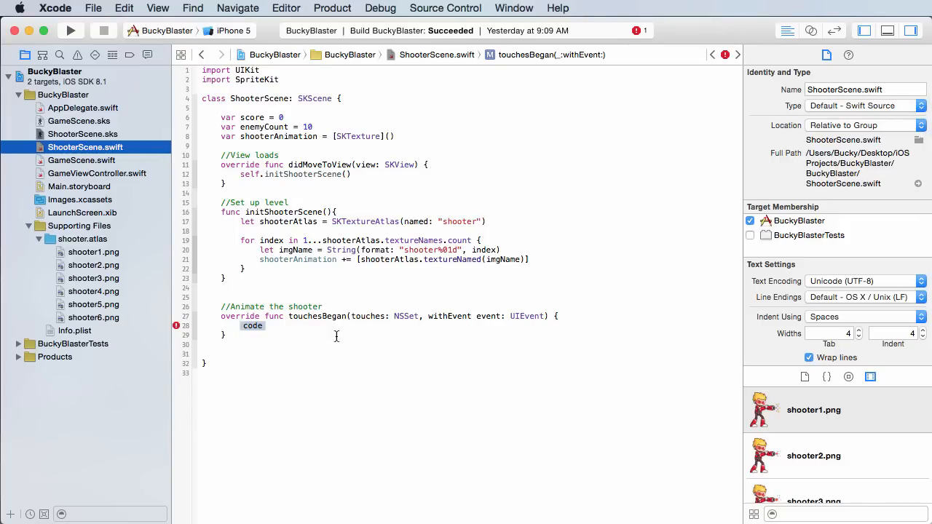
click(82, 212)
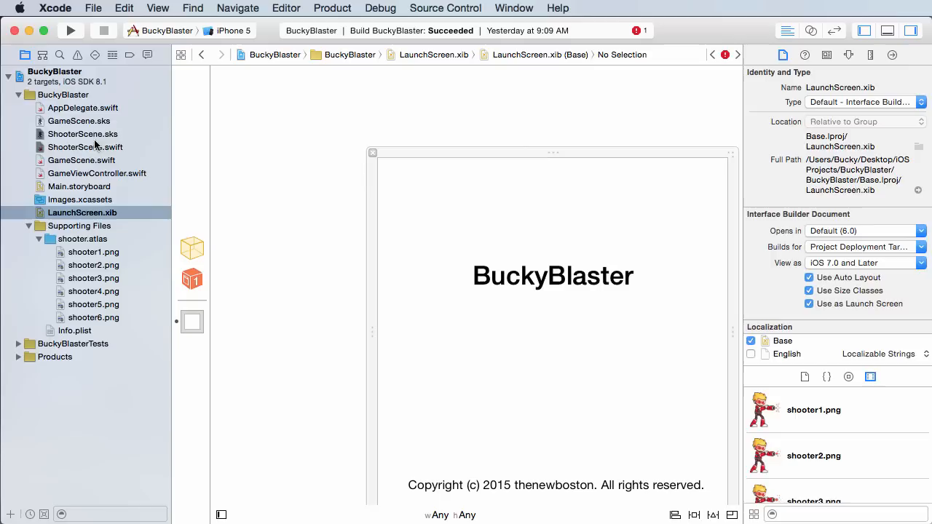
click(86, 146)
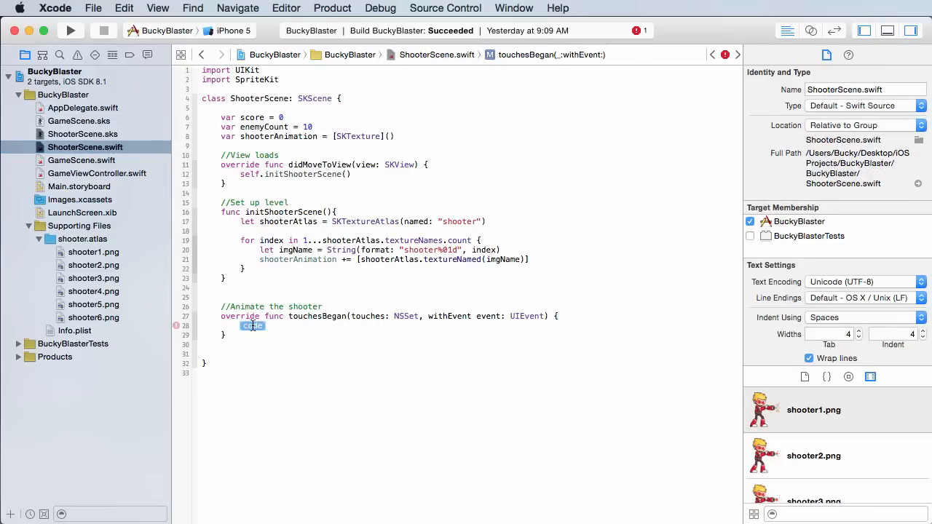
Declare let shooterNode = self.childNodeWithName("shooterNode") inside touchesBegan.
text(co)
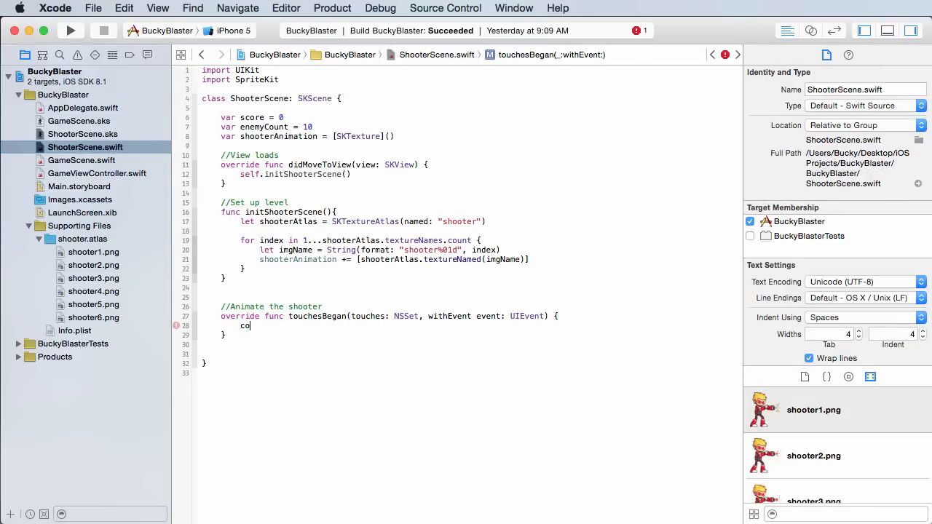
text(let shooterNode =)
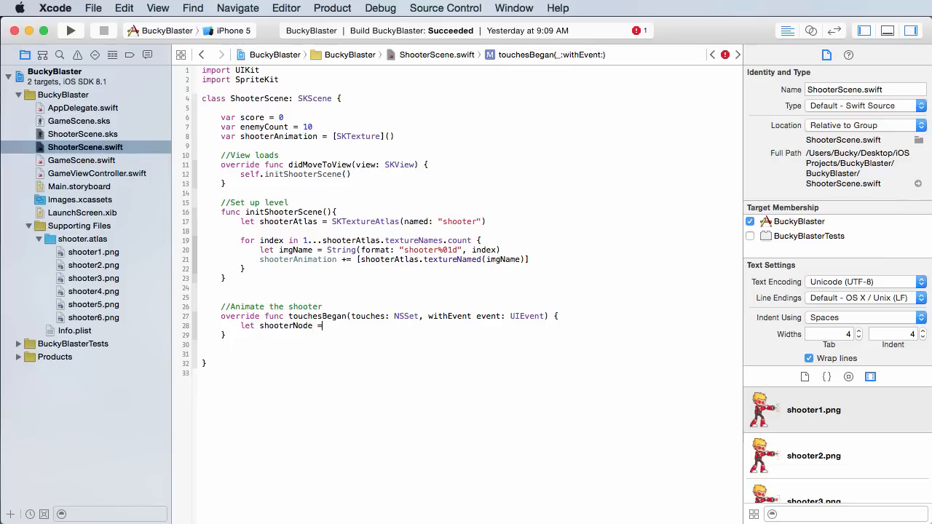
text(self)
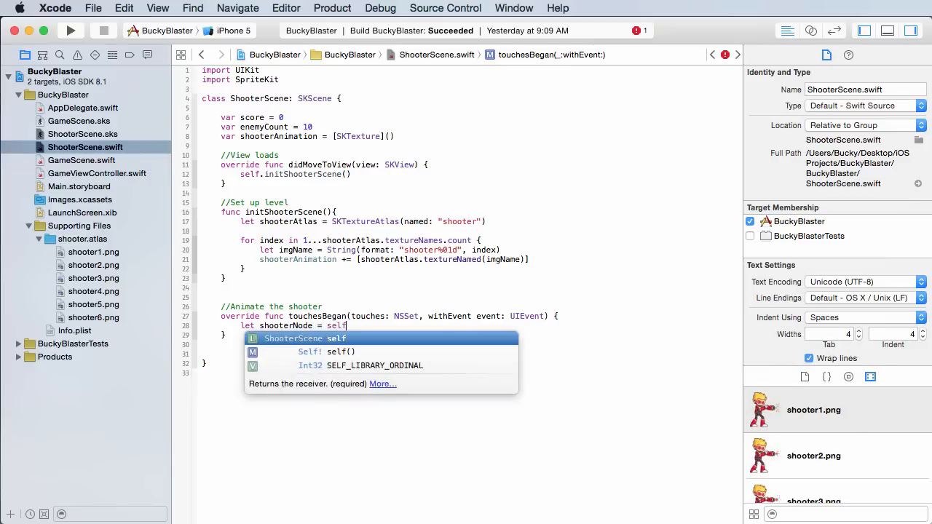
text(.childNodeWithName(")
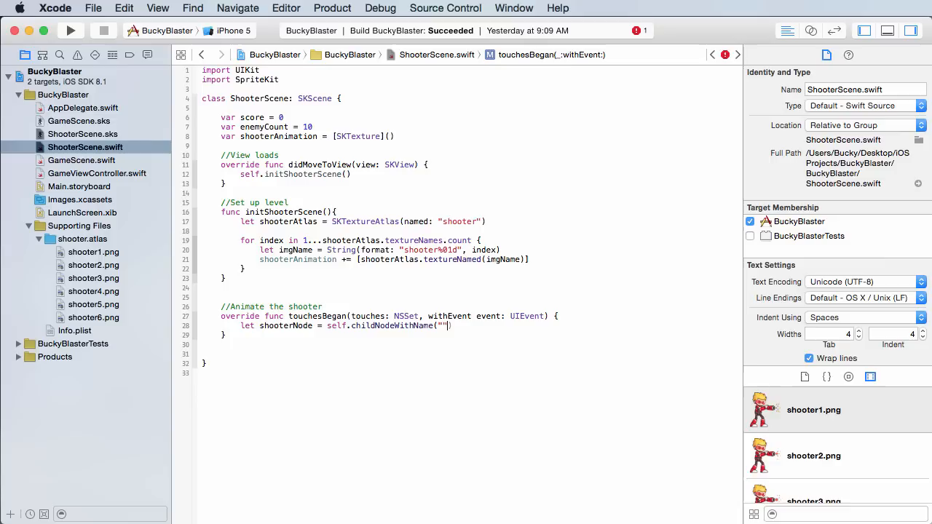
text(shooterNode)
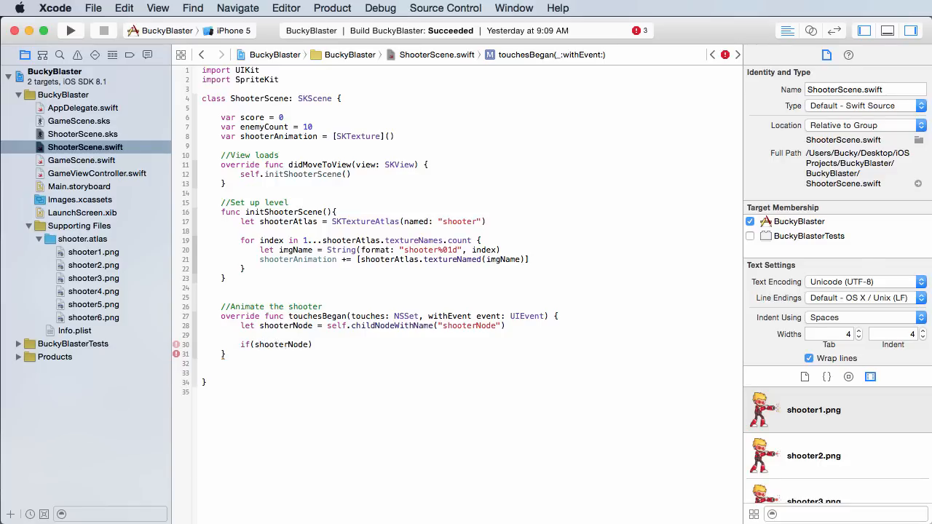
Add an empty if(shooterNode != nil) { } block ready for the animation code.
text(!= n)
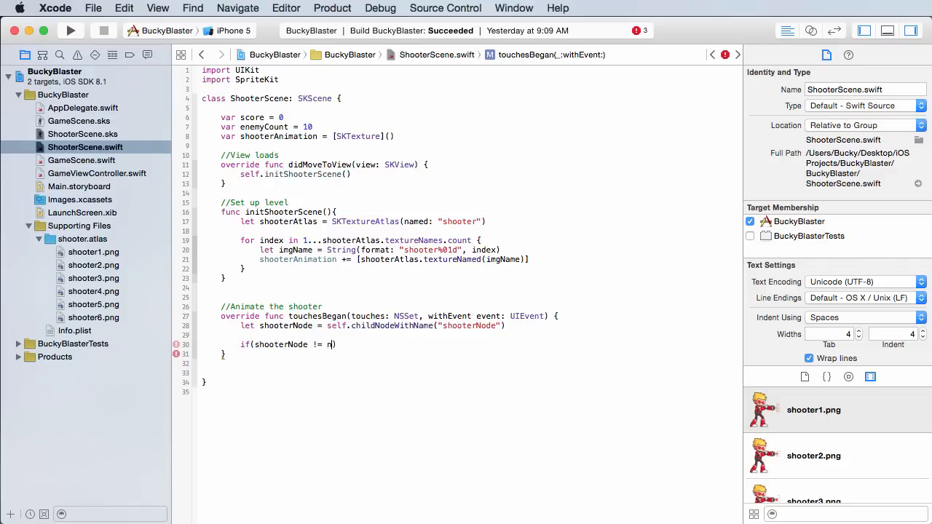
text(il){)
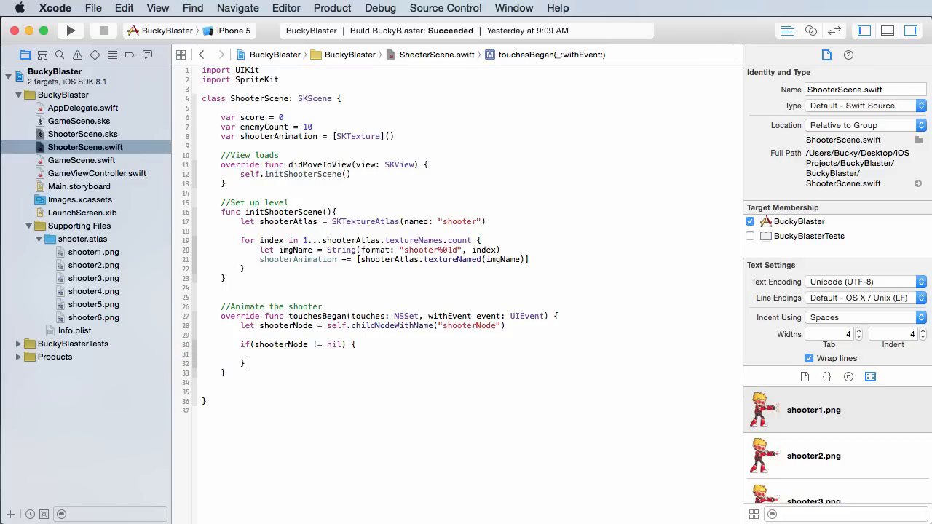
key(Return)
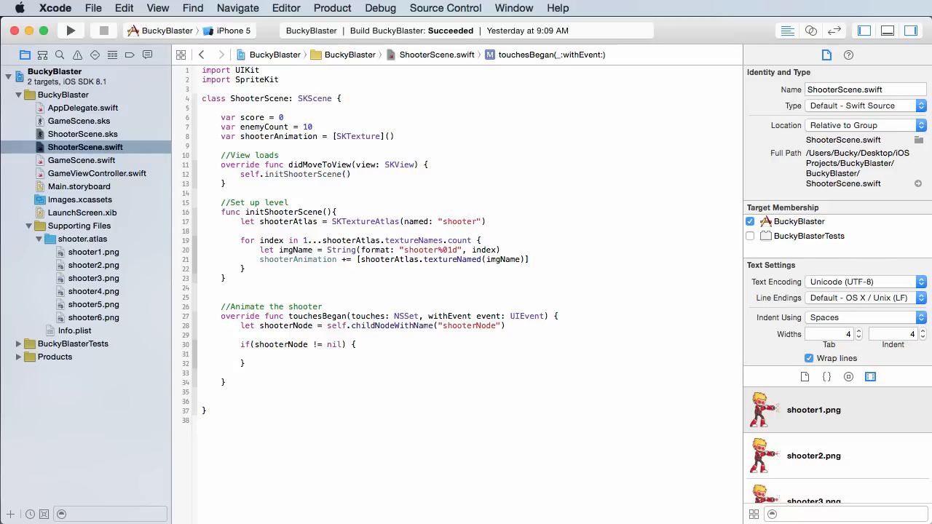
click(279, 354)
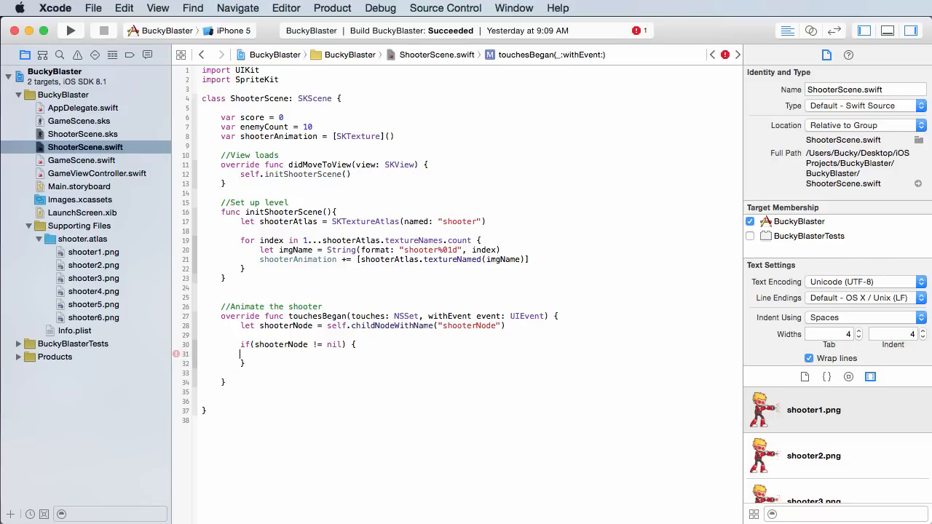
Declare let animation = SKAction.animateWithTextures from shooterAnimation inside the if block.
text(let)
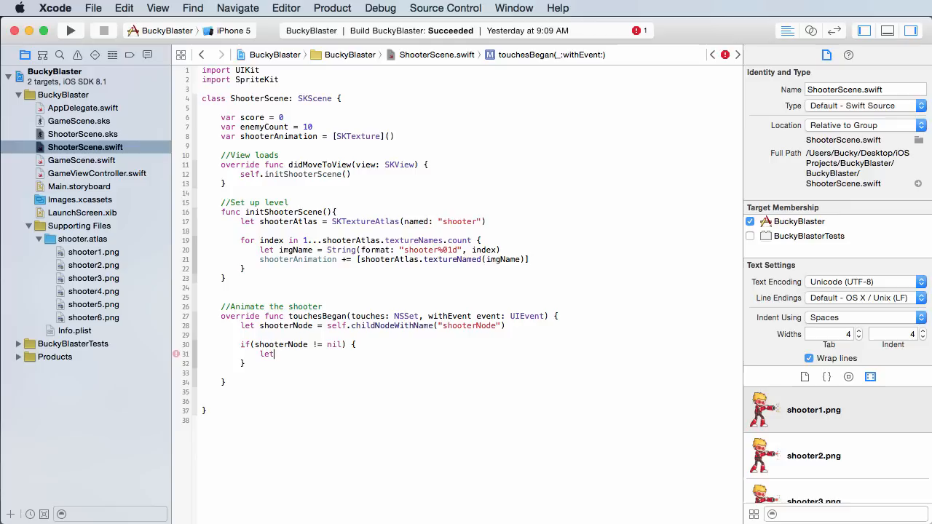
text(animation = SKAction)
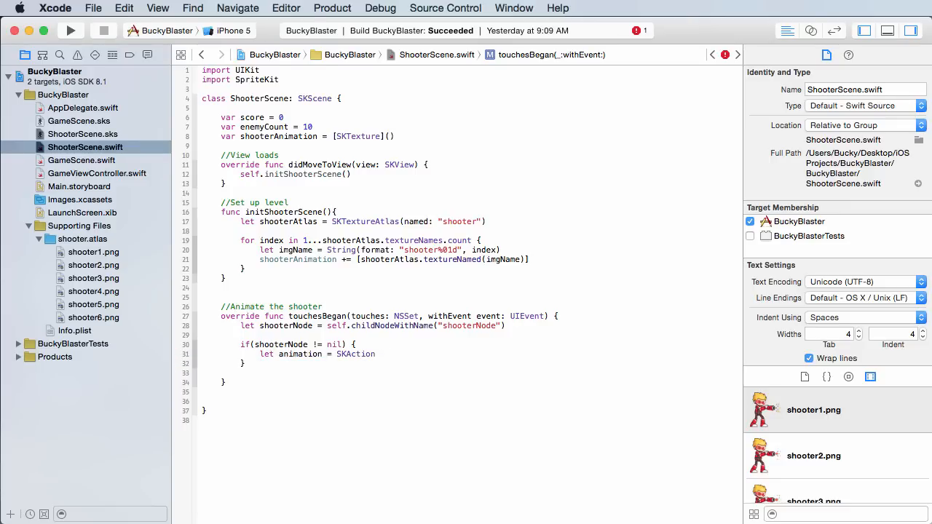
text(.animateWithTextures(shooterAnimation, timePerFrame:)
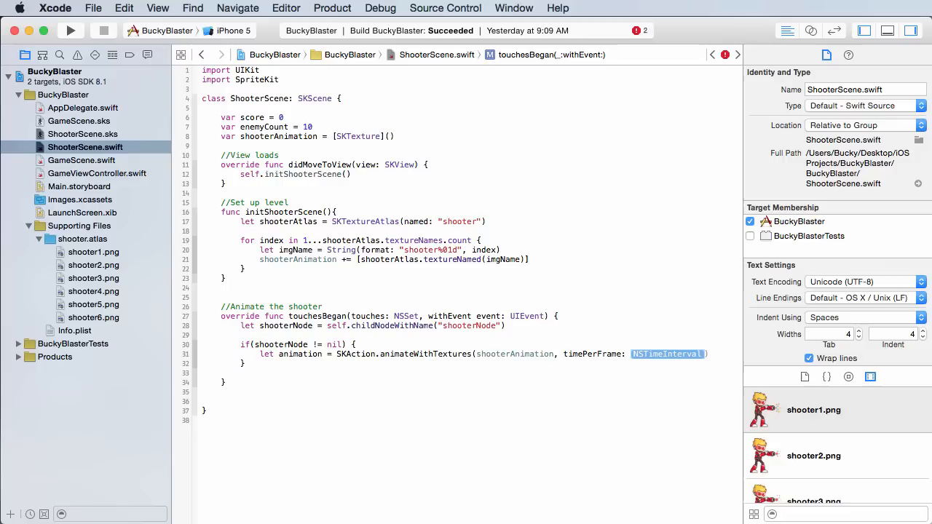
Set the animation's timePerFrame to 0.1 and move to a new line in the if block.
click(185, 354)
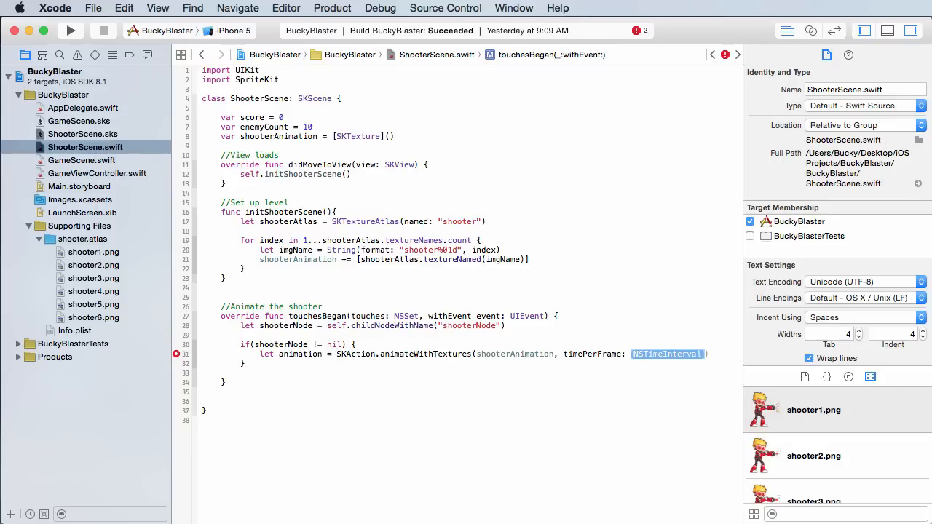
text(0)
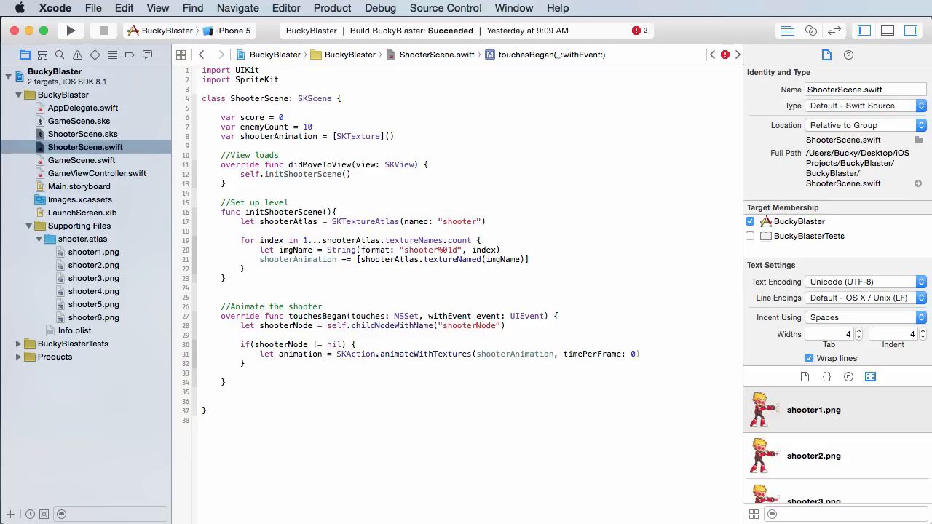
text(.1)
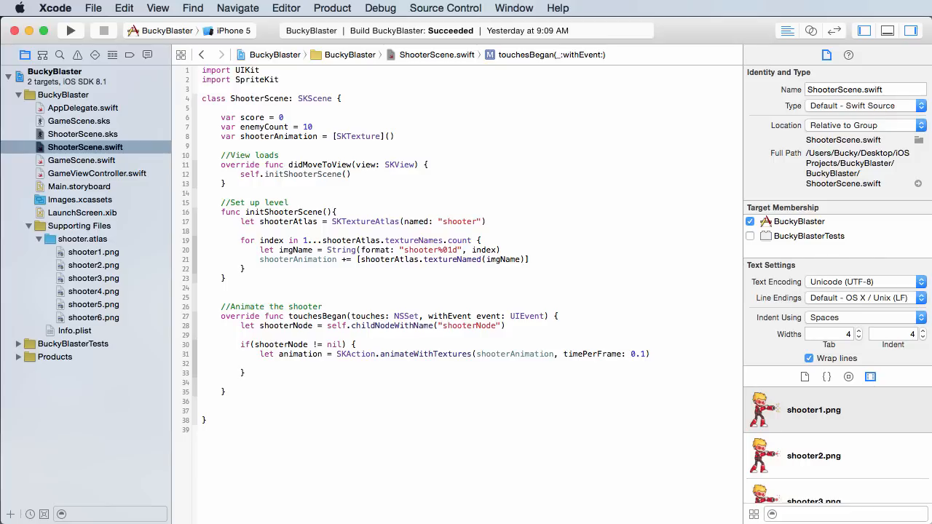
click(259, 363)
text(shooterNode?.runA)
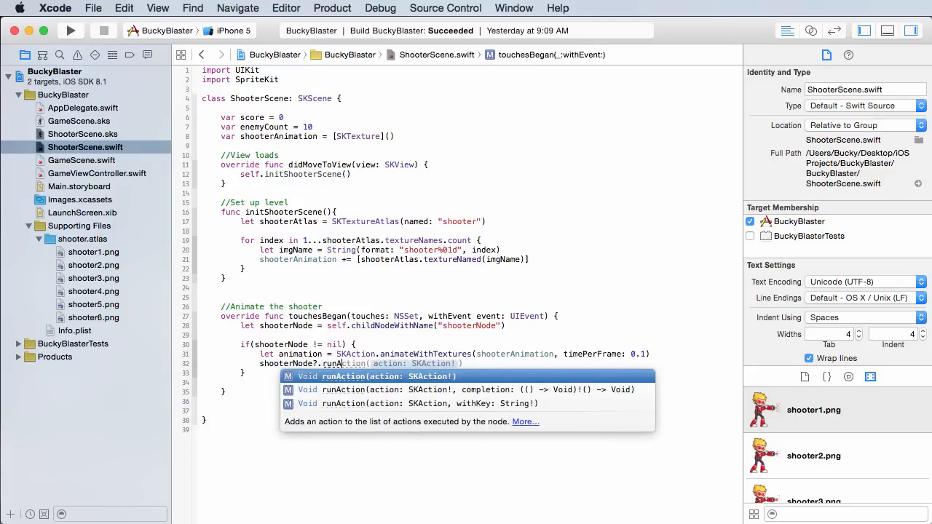
Complete the shooterNode?.runAction(animation) call so touches play the animation.
key(Return)
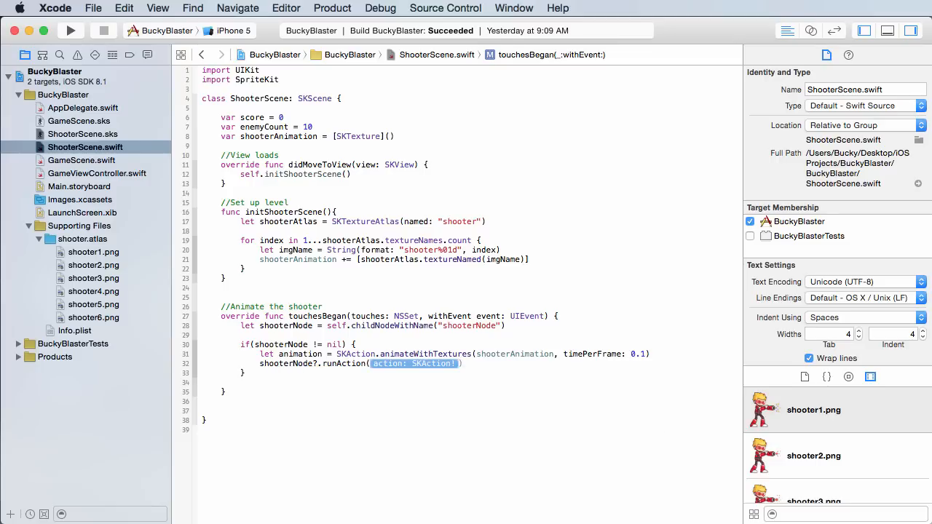
text(animation)
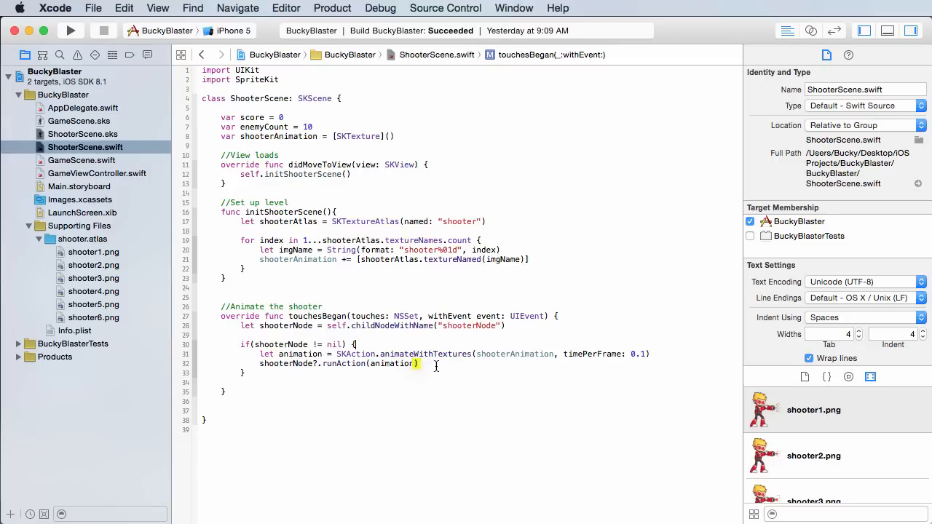
click(436, 364)
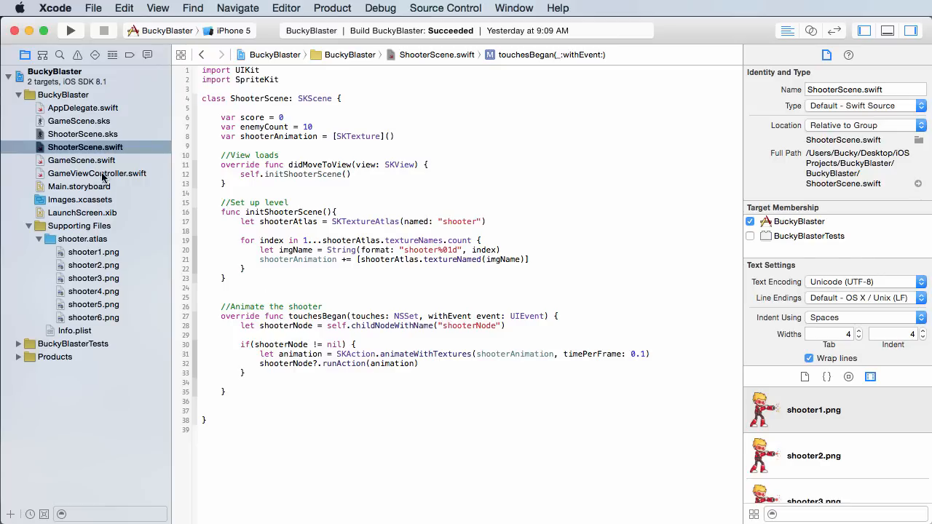
Check the shooter sprite in ShooterScene.sks, then return to ShooterScene.swift.
click(80, 134)
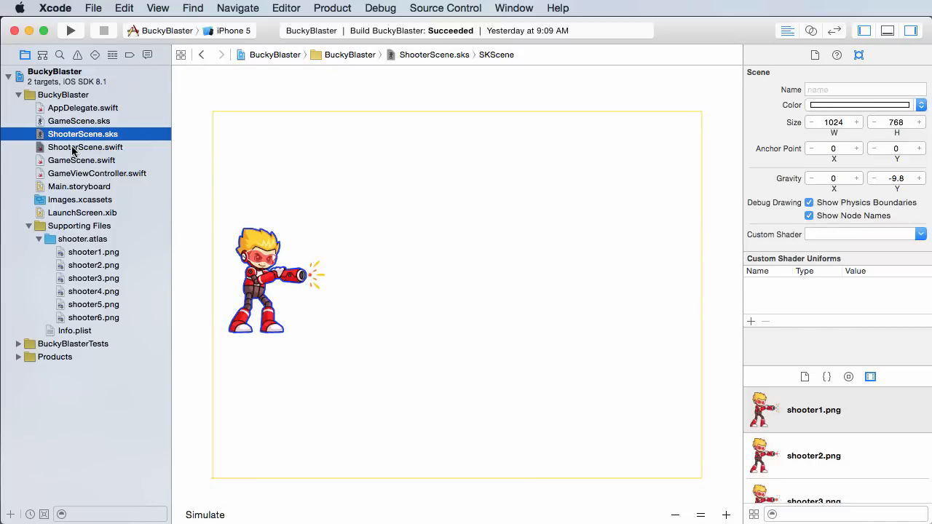
click(85, 147)
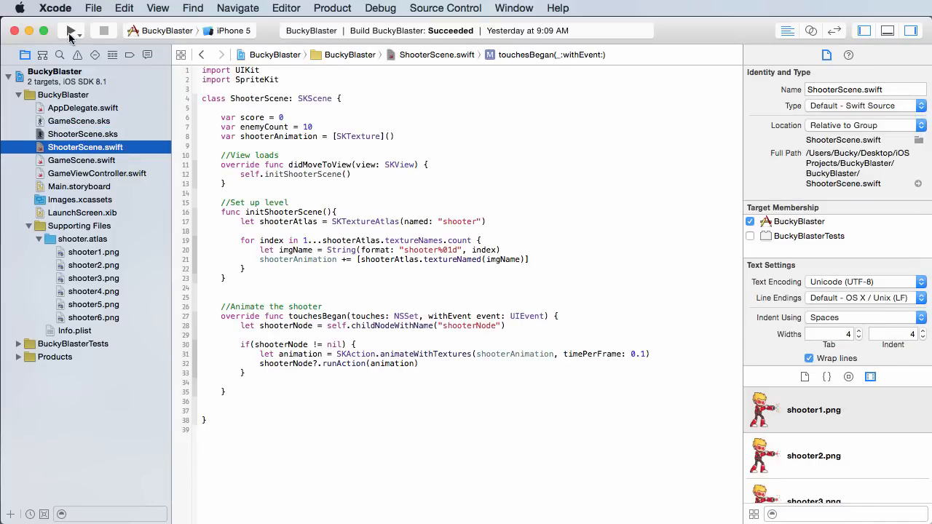
Run BuckyBlaster in the iOS Simulator and tap past the Tap to Play screen.
click(70, 31)
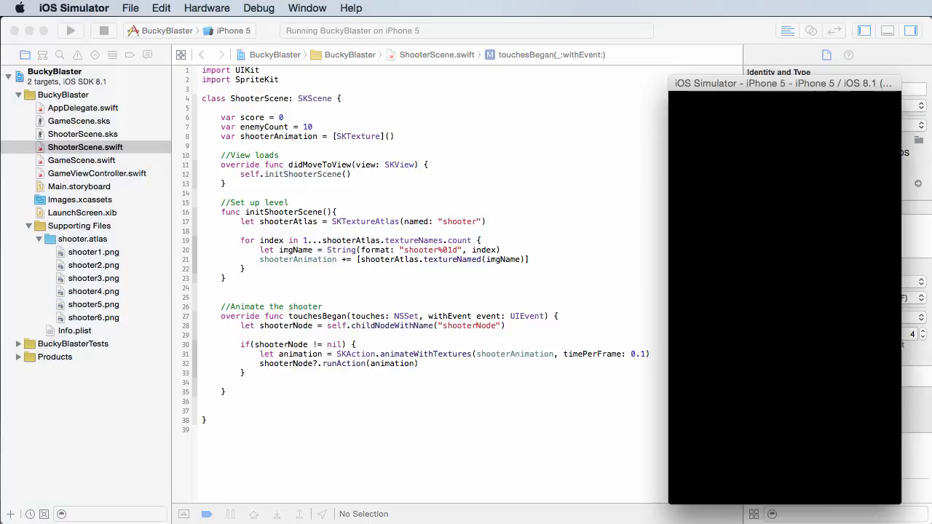
drag(783, 82, 517, 80)
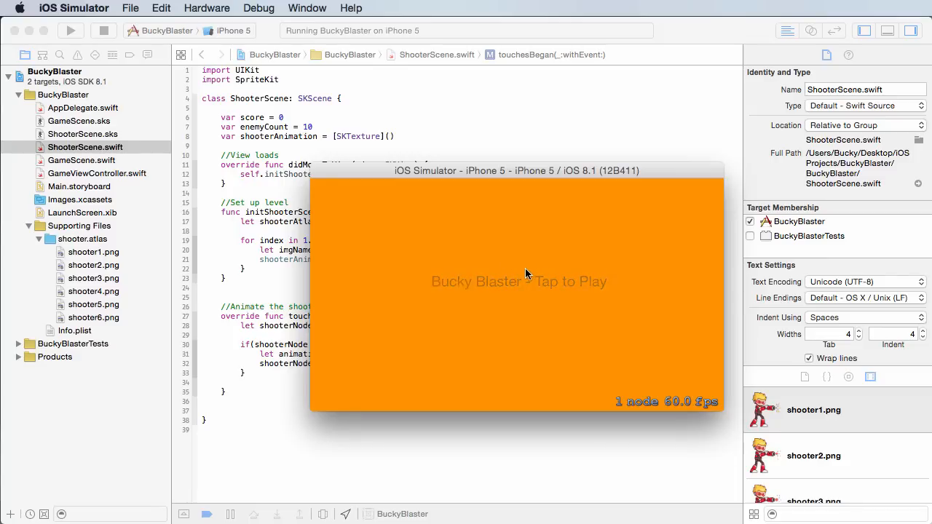
click(526, 274)
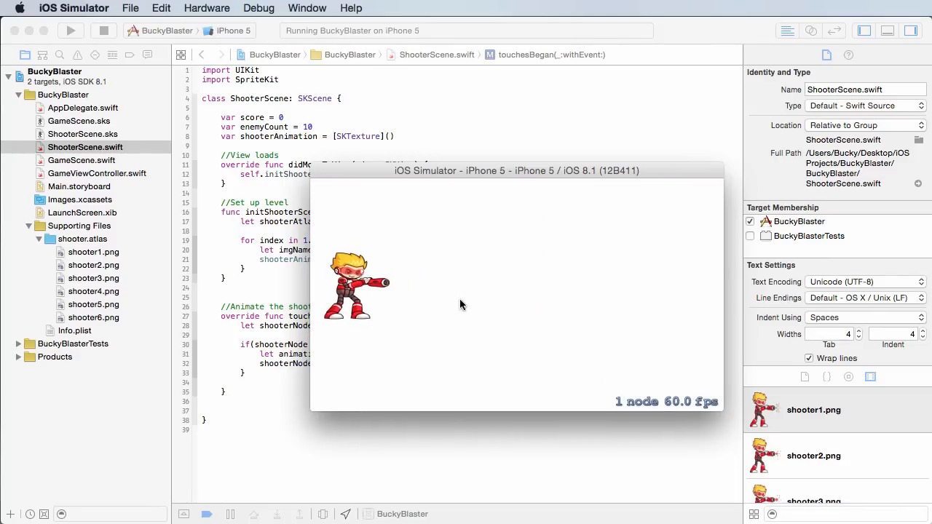
mouse_move(270, 276)
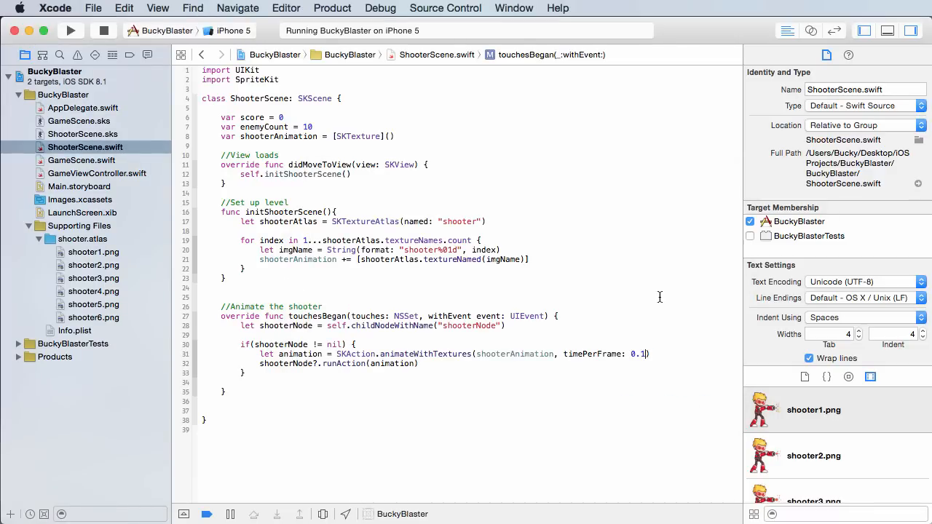
Change the animation's timePerFrame from 0.1 to 0.25.
key(Backspace)
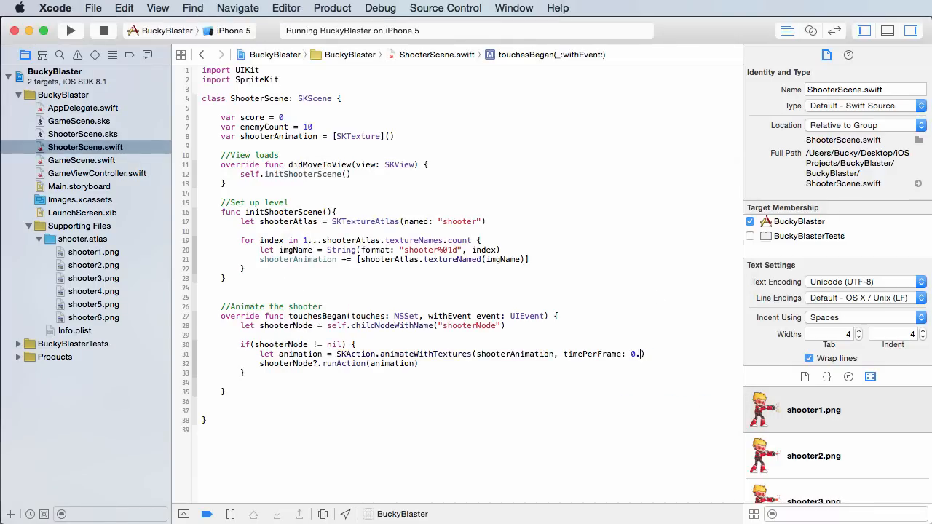
text(25)
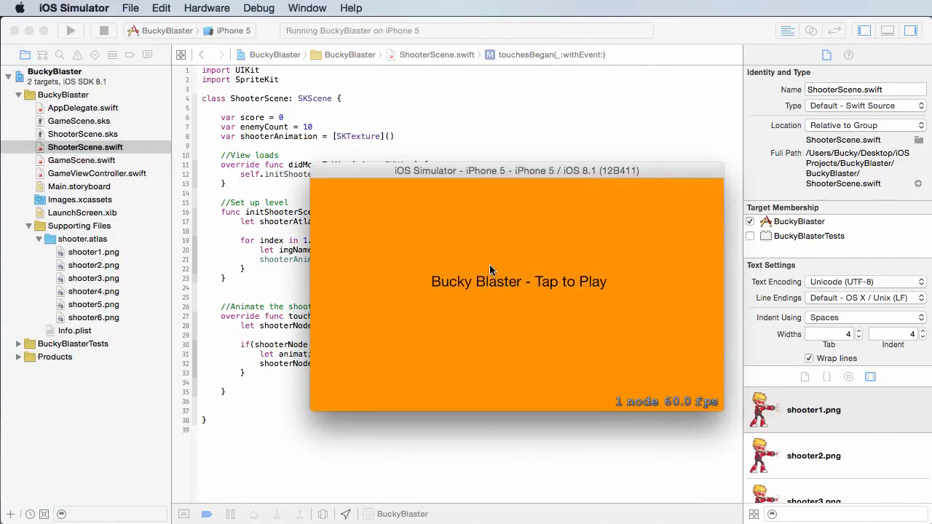
Tap to Play in the relaunched game to reach the shooter scene.
click(492, 269)
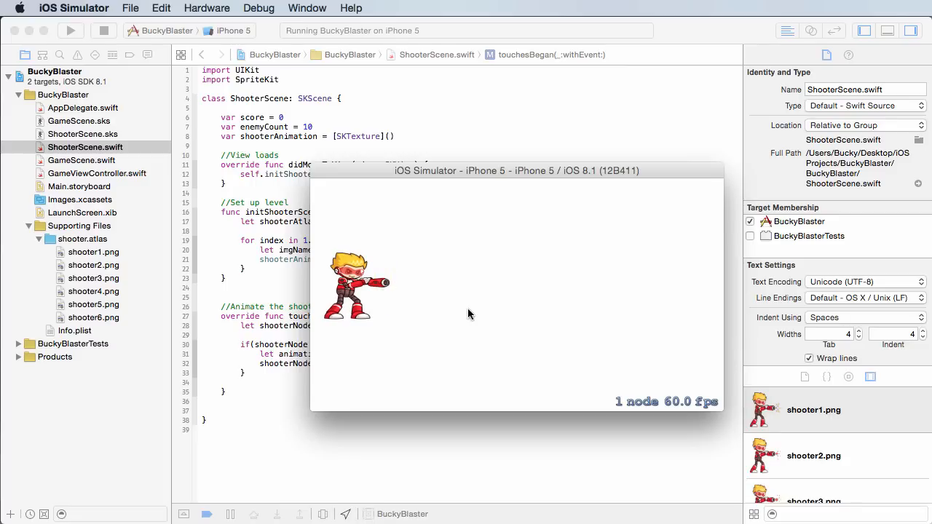
mouse_move(470, 284)
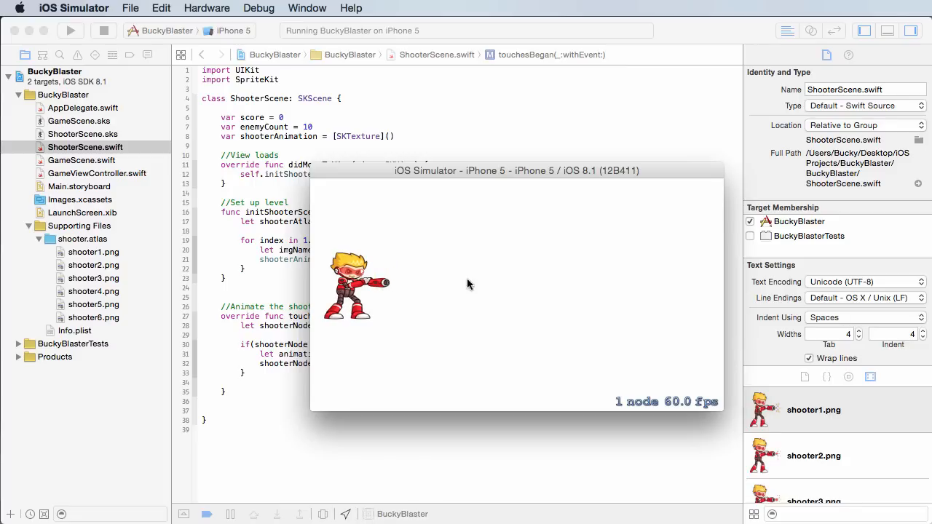
mouse_move(424, 293)
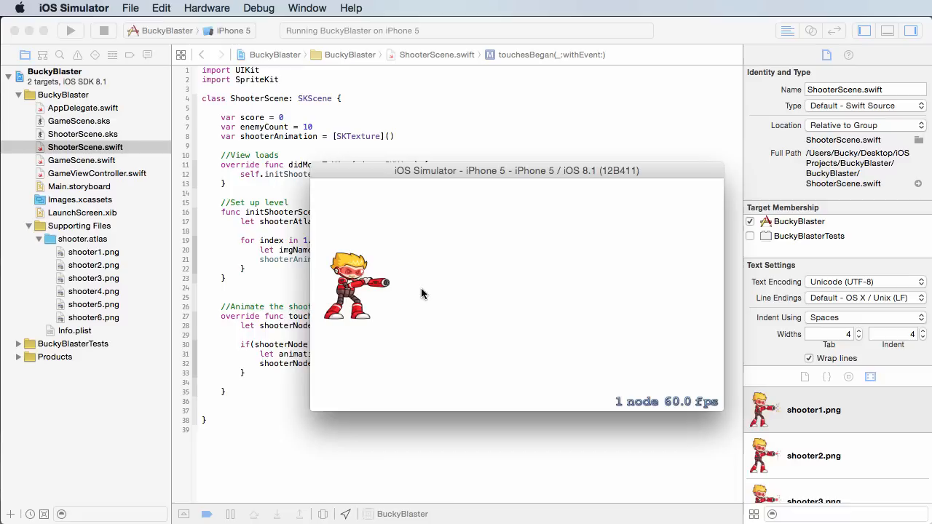